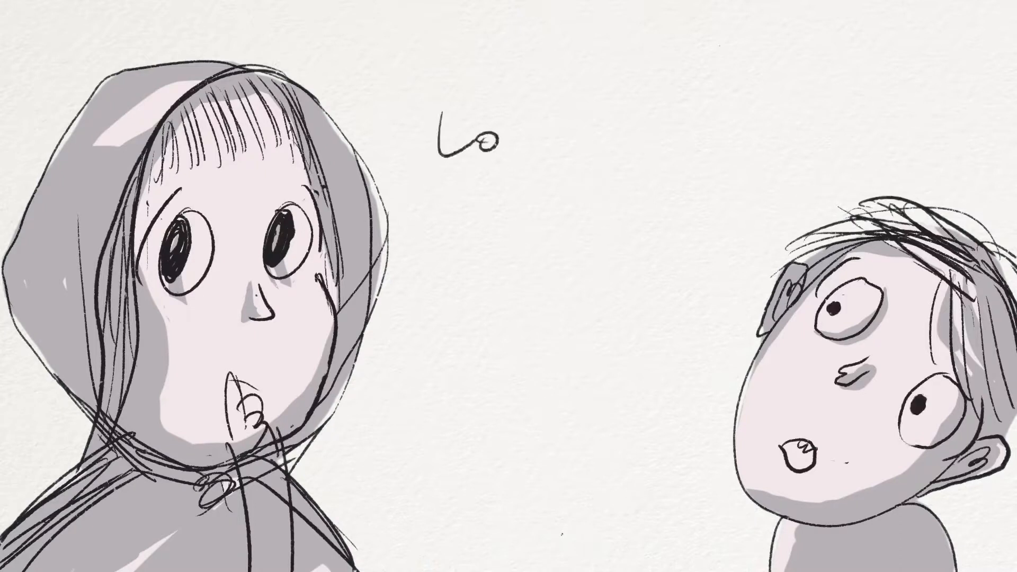
{"action": "type", "text": "Look for a scroll"}
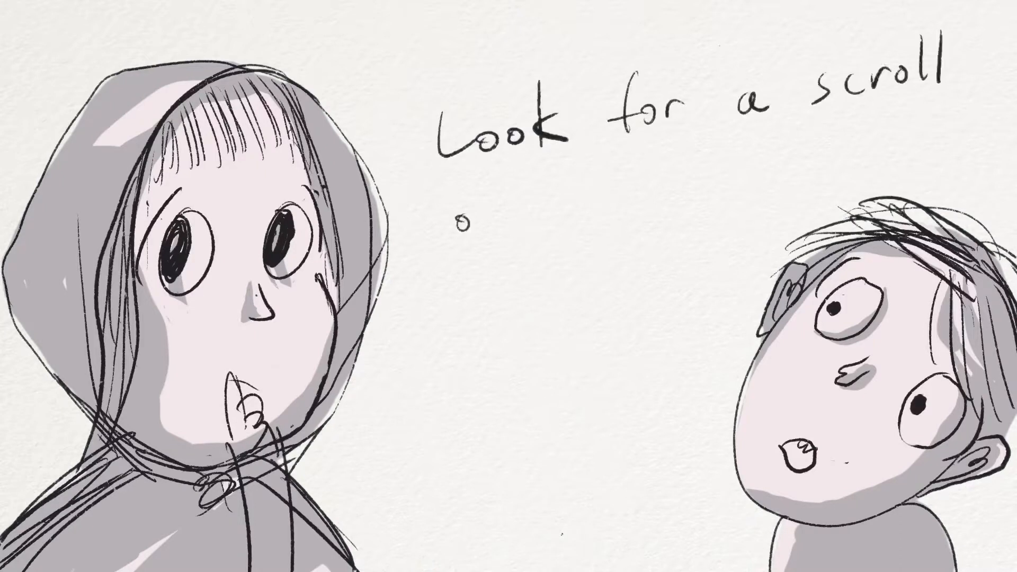